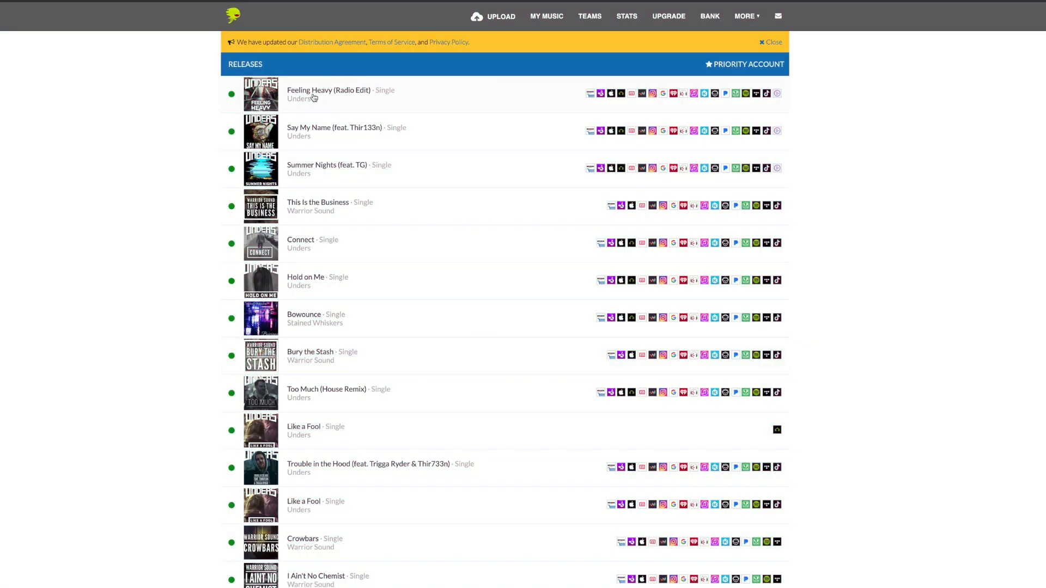
# Start playback of the five string tracks' C major chord regions
pyautogui.scroll(-3)
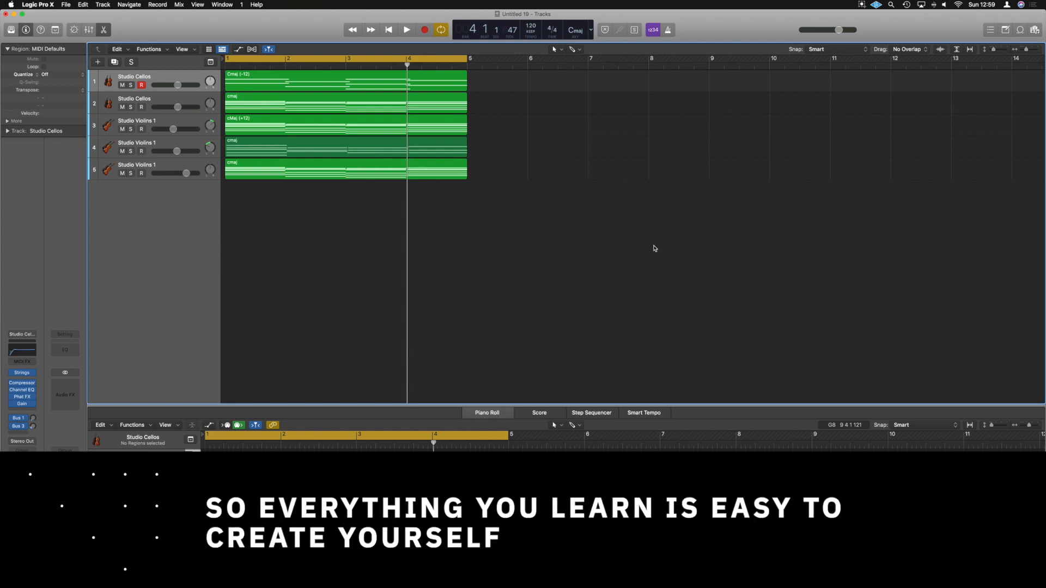
pyautogui.click(407, 30)
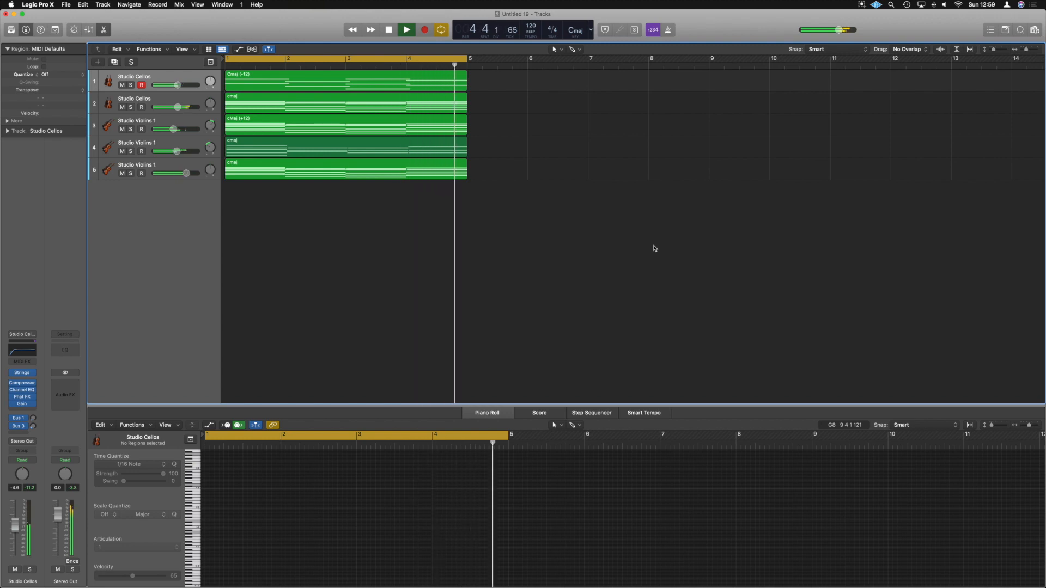
pyautogui.click(388, 30)
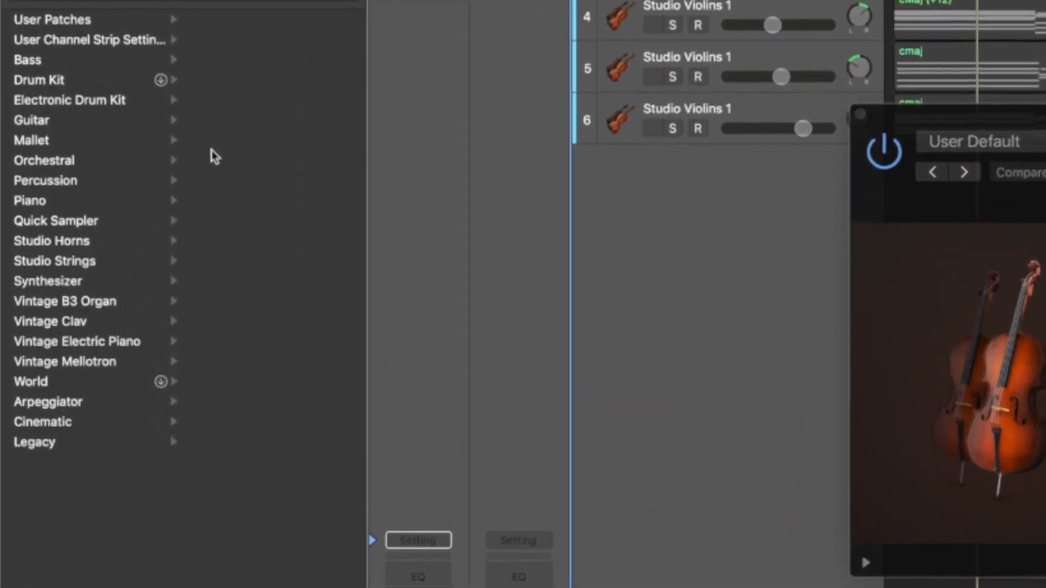
# Load the Studio Cellos patch from the Library's Studio Strings folder
pyautogui.click(54, 261)
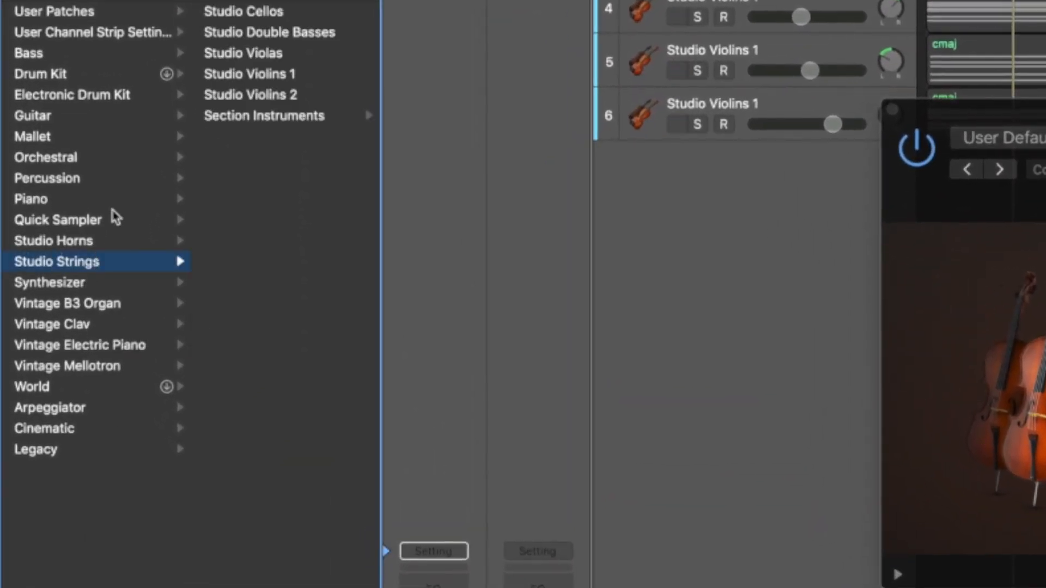
pyautogui.click(243, 12)
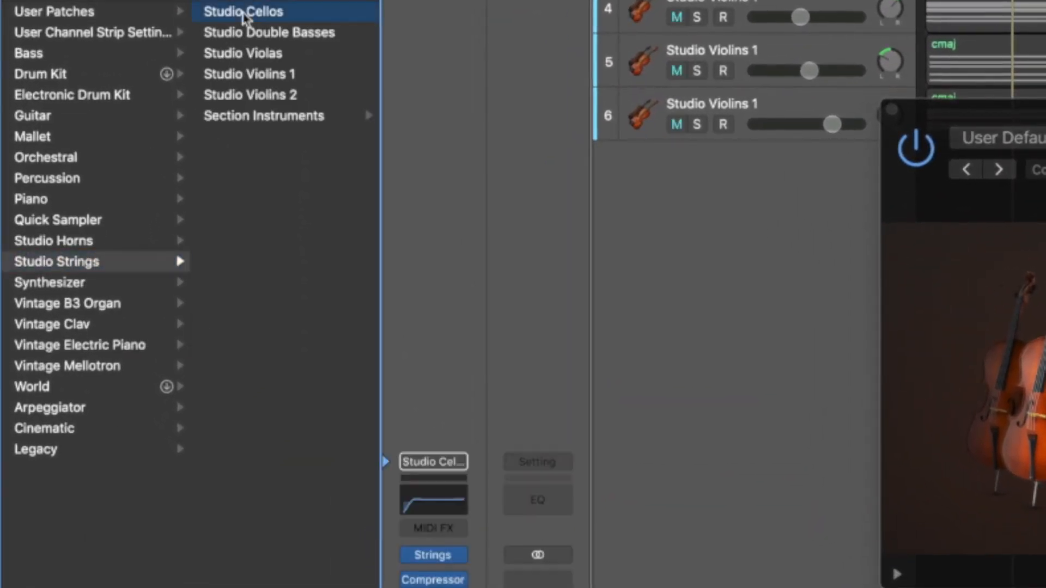
pyautogui.click(242, 11)
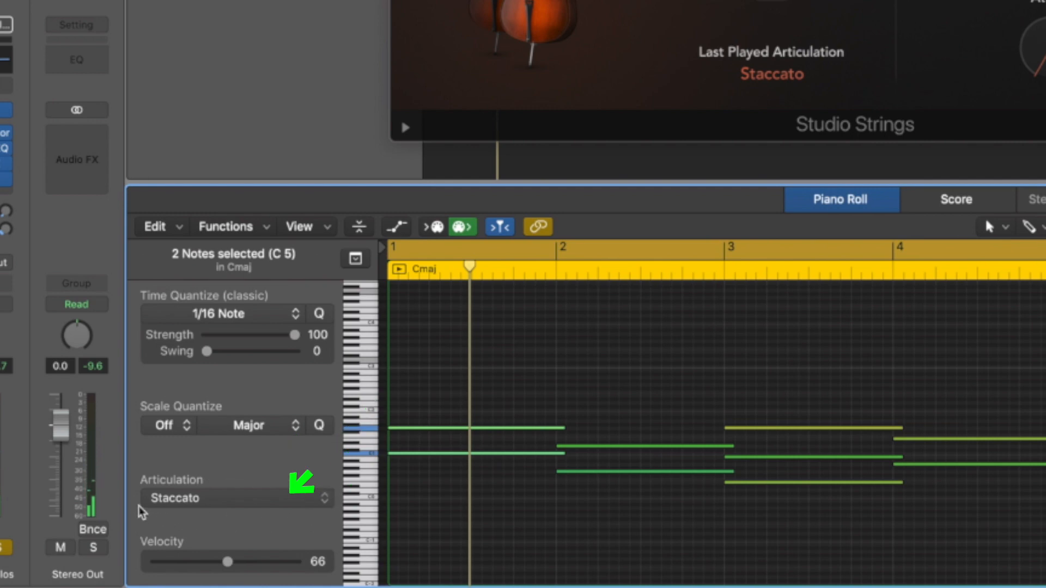
pyautogui.moveTo(228, 520)
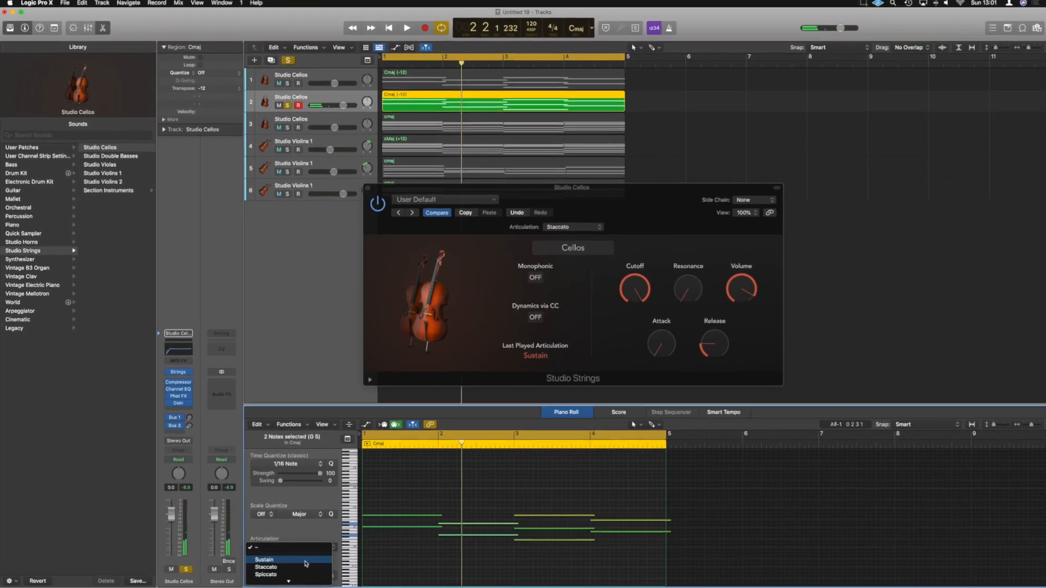
# Set the selected cello notes' articulation to Sustain
pyautogui.click(265, 559)
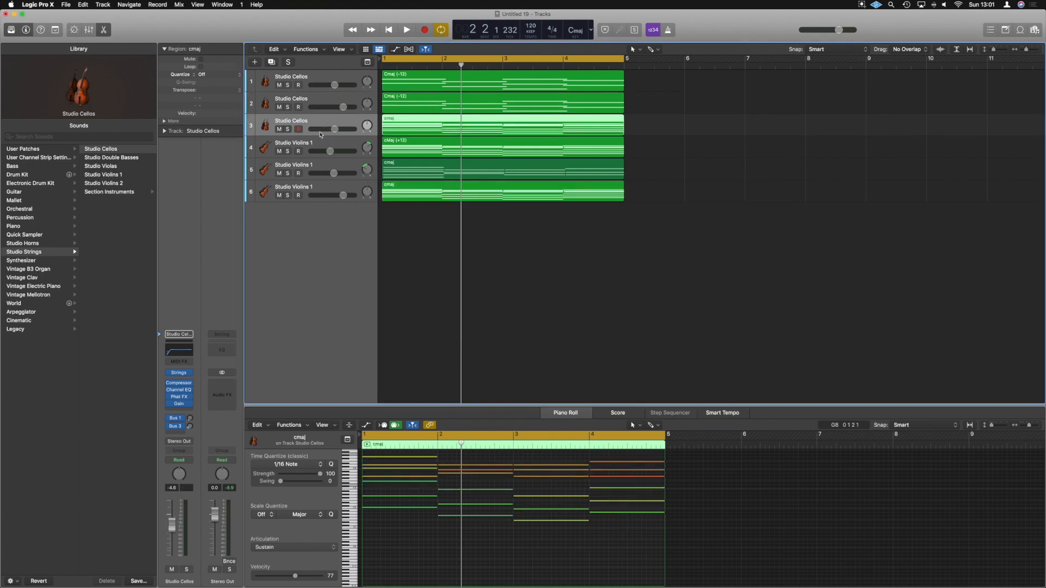
# Select the first Studio Violins track's C major region for editing
pyautogui.click(287, 129)
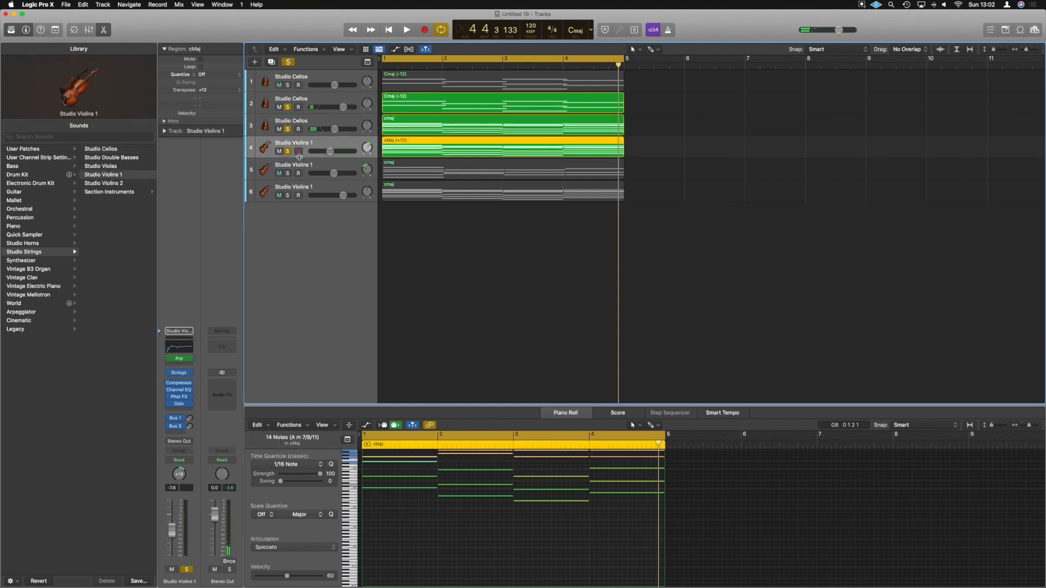
# Start playback to audition the first Studio Violins track
pyautogui.click(406, 30)
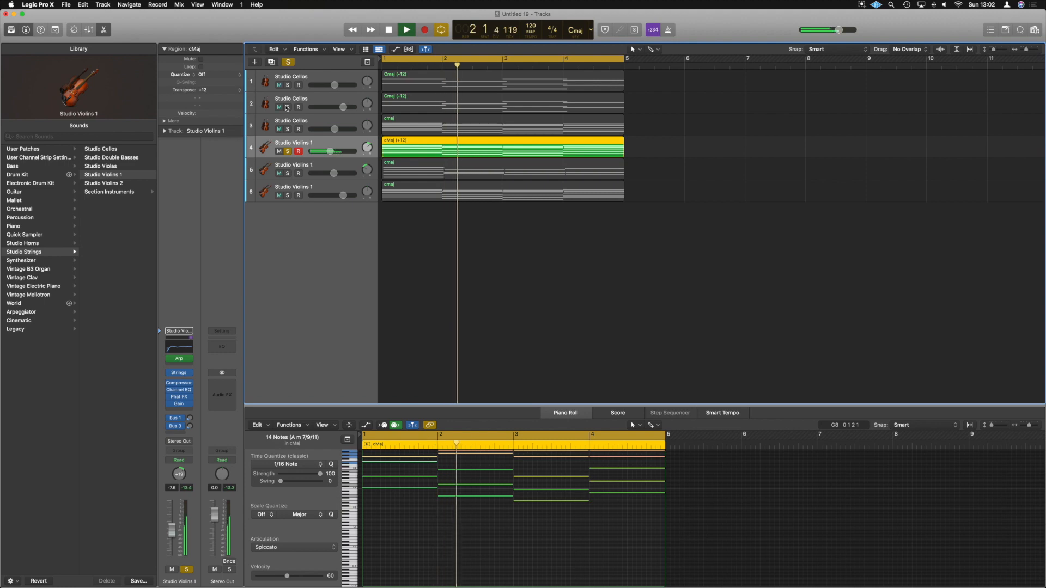
pyautogui.click(425, 29)
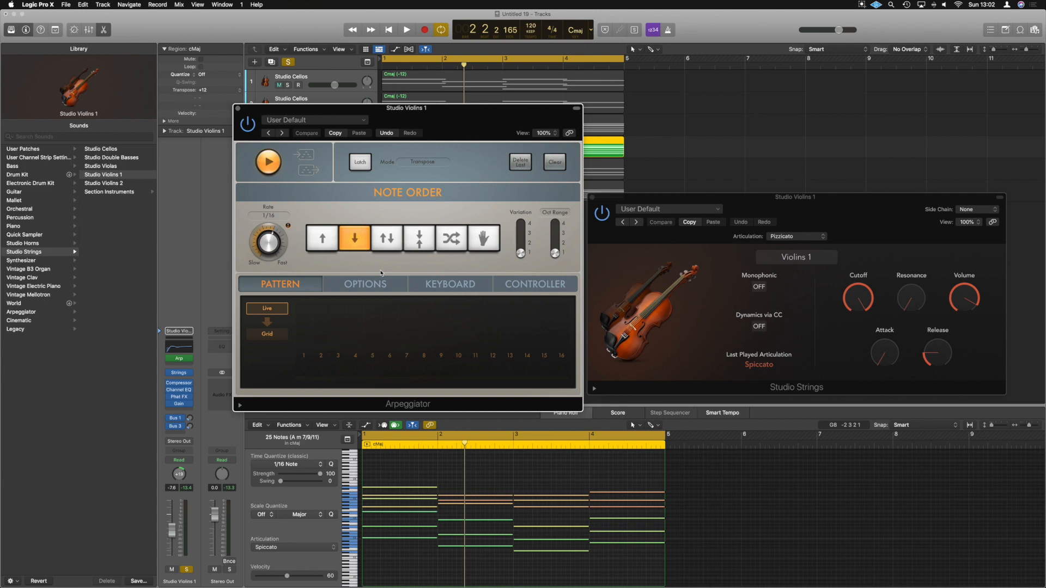
# Play the arpeggiated first violins, then close the Arpeggiator window
pyautogui.click(405, 29)
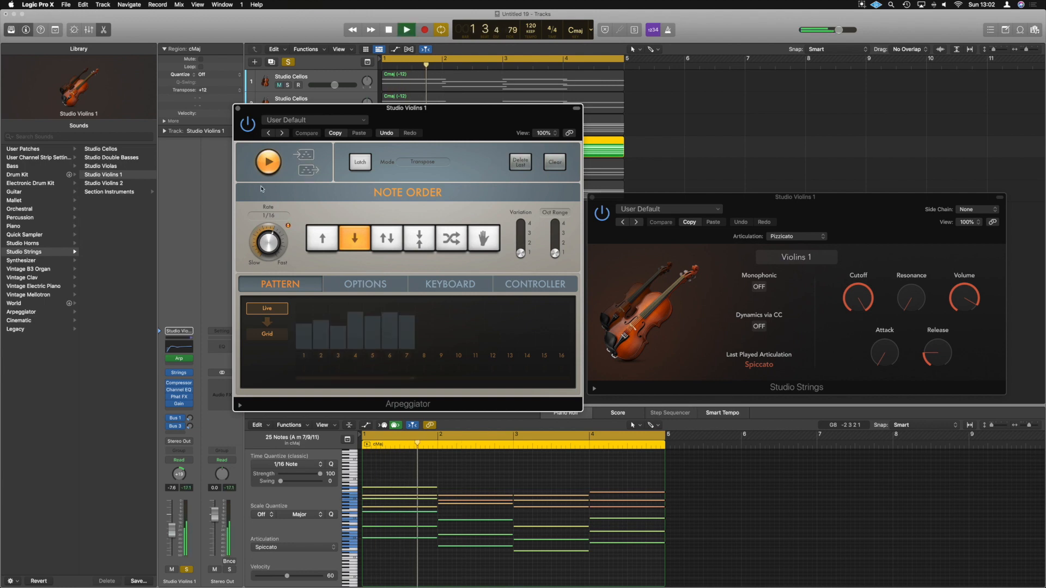
pyautogui.click(405, 29)
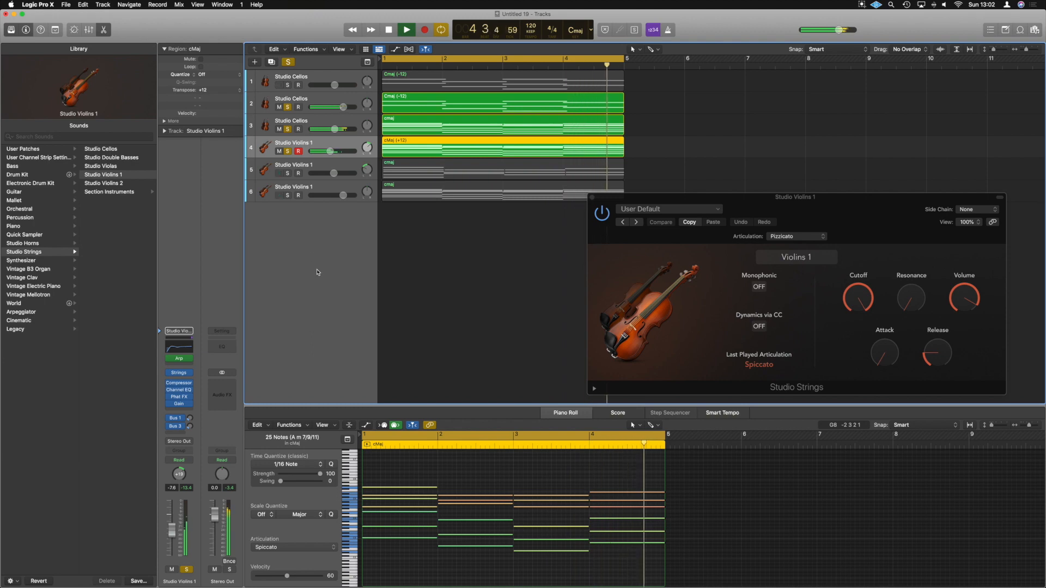
# Audition the track 5 violin region, then select the track 6 region
pyautogui.click(424, 30)
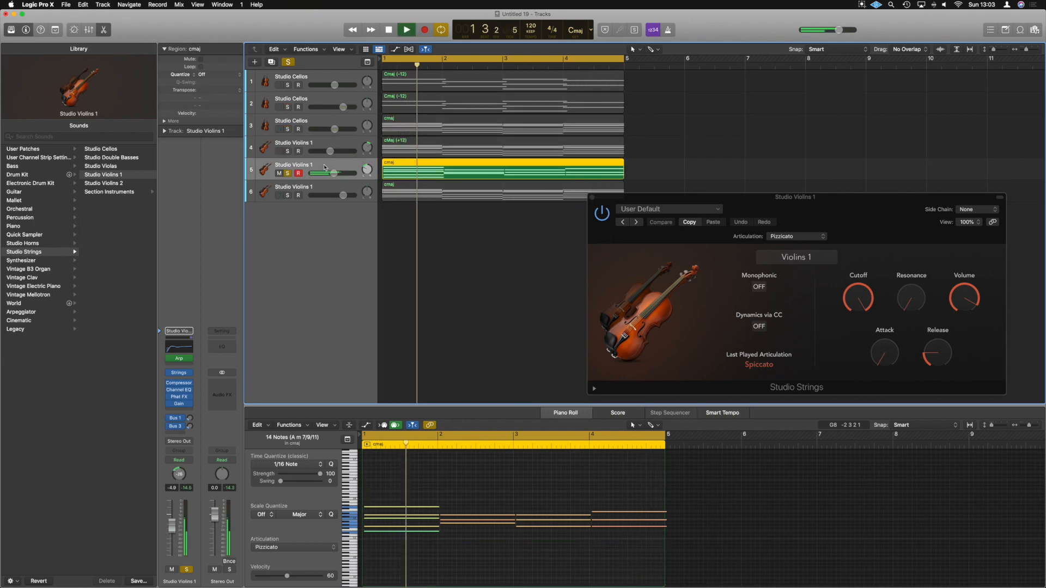
pyautogui.click(424, 30)
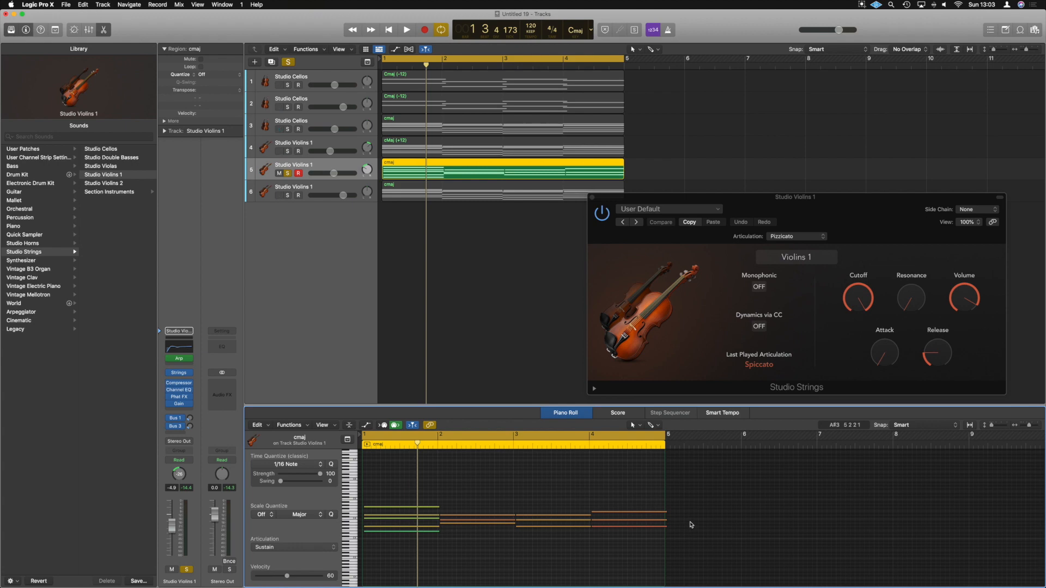
pyautogui.click(405, 30)
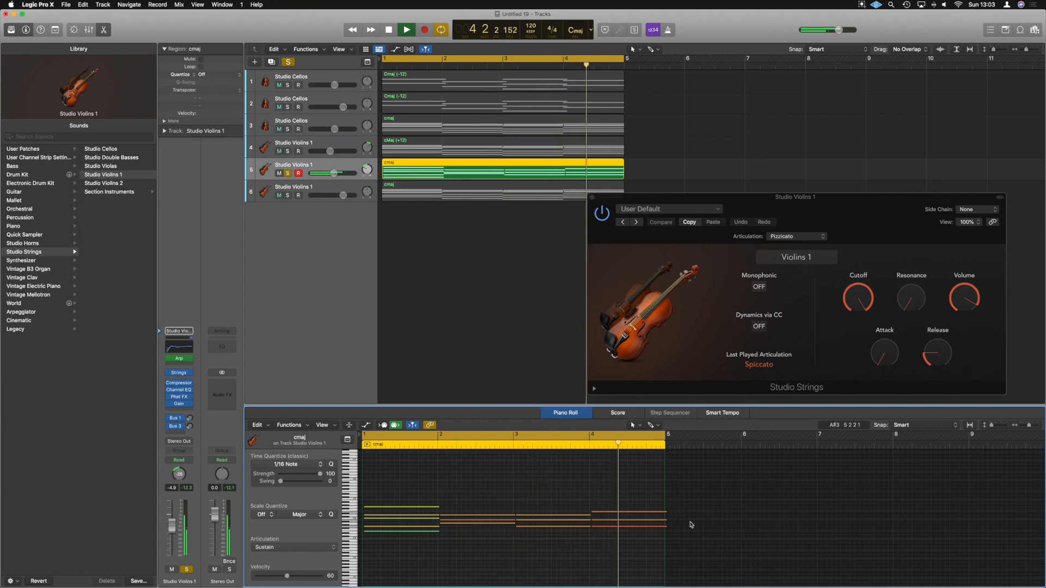
pyautogui.click(388, 29)
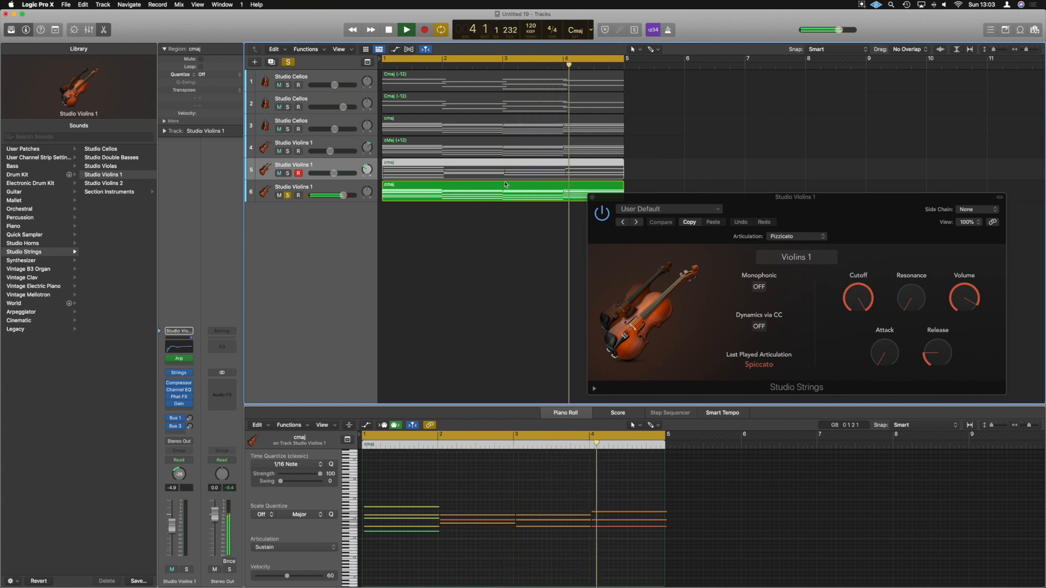
# Close the violin Studio Strings window and play all six tracks together
pyautogui.click(405, 30)
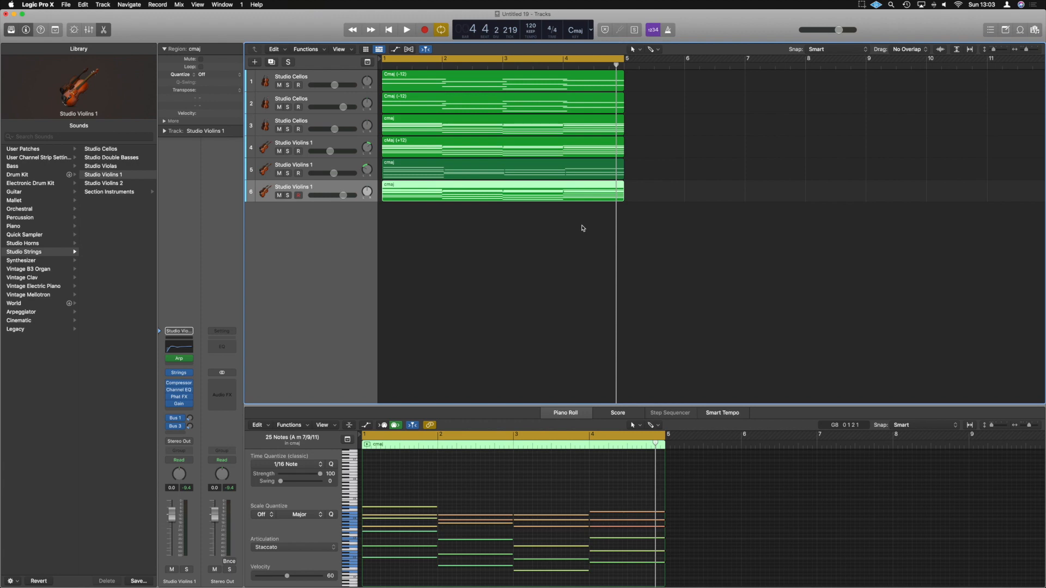
pyautogui.click(407, 30)
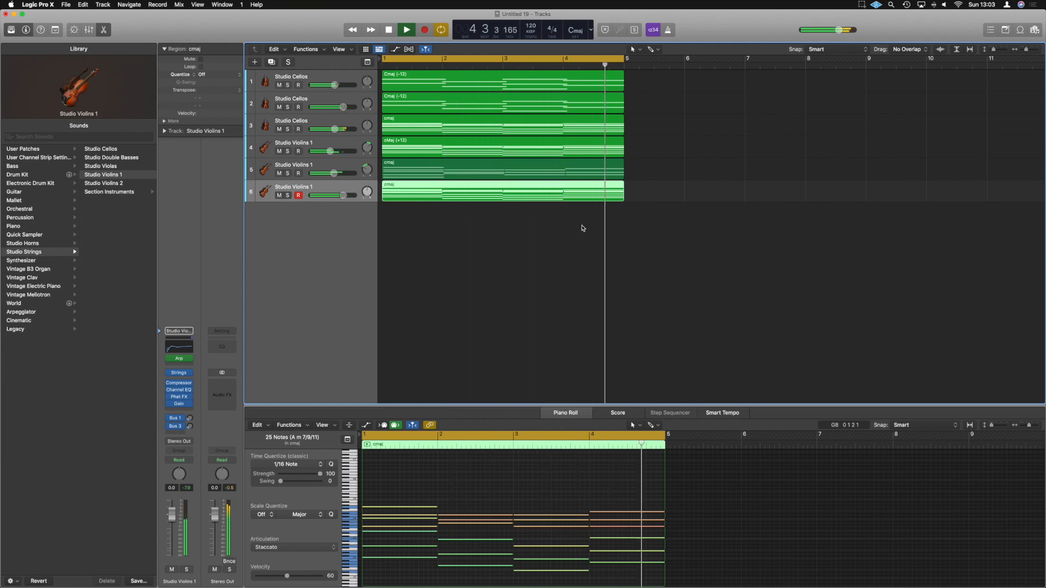
pyautogui.click(425, 29)
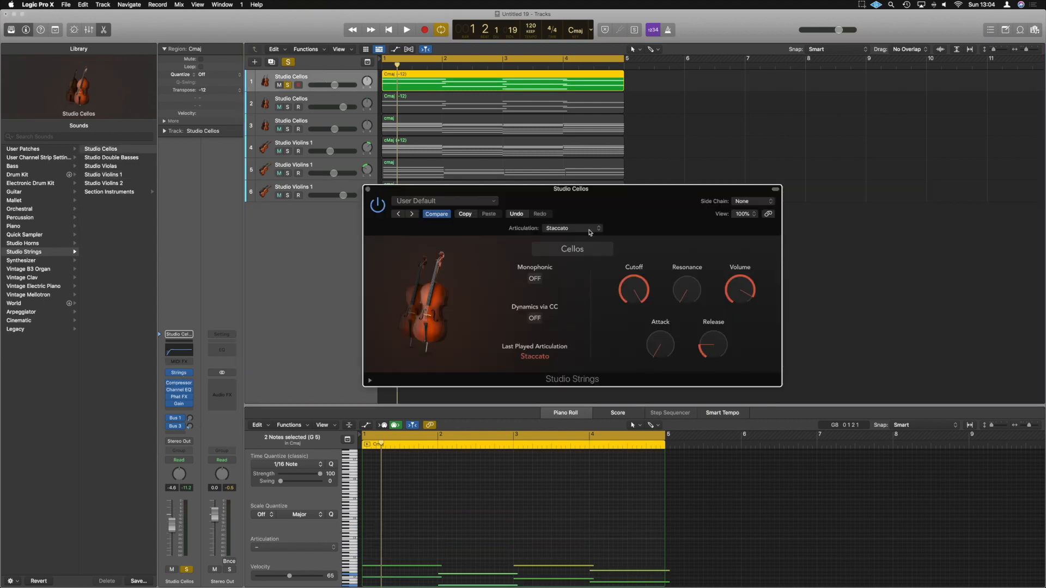
# Drag the cello Studio Strings plug-in window to a new position
pyautogui.moveTo(569, 189); pyautogui.dragTo(707, 203)
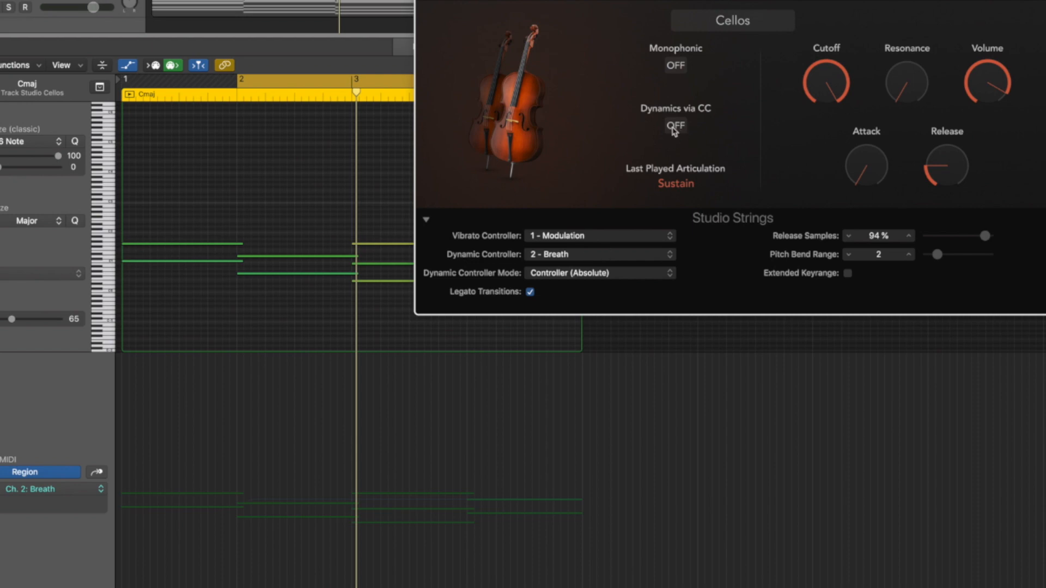
# Enable Dynamics via CC on the cellos and select the Ch. 2: Breath lane
pyautogui.click(674, 126)
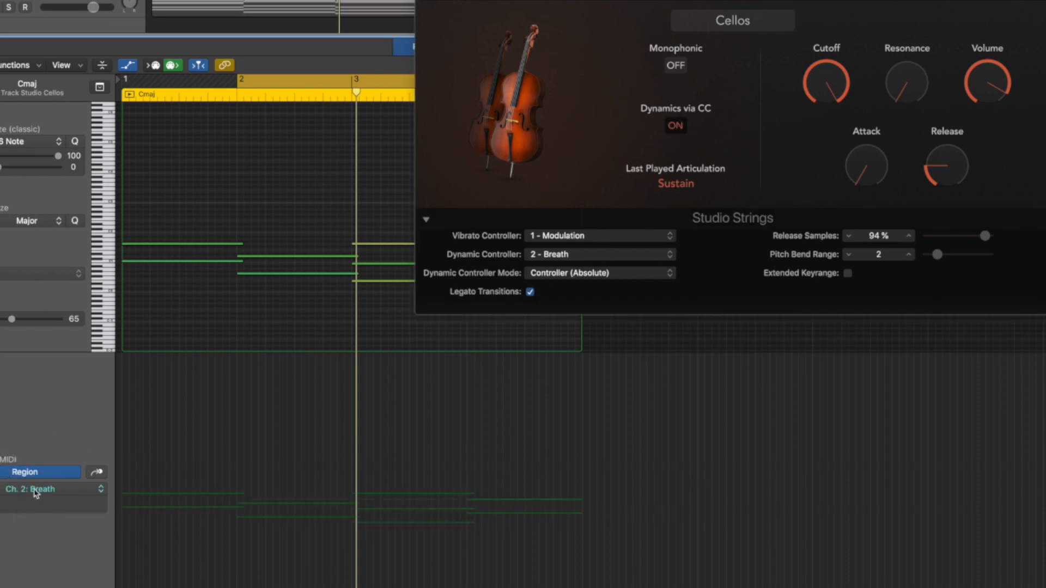
pyautogui.click(30, 490)
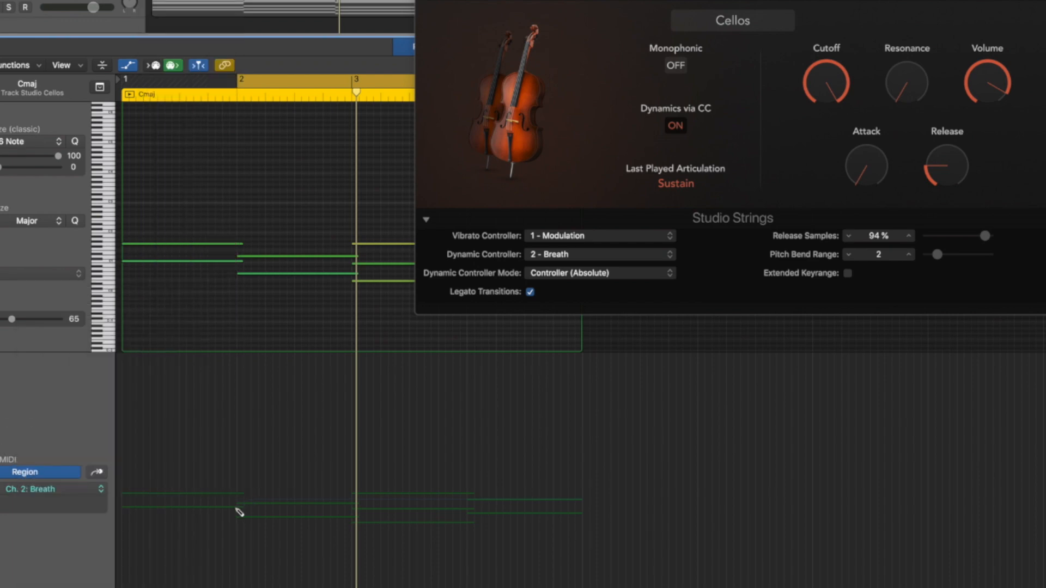
# Draw cello Breath swells: one rising to 80, then one climbing from 57 to 97
pyautogui.moveTo(238, 508); pyautogui.dragTo(327, 443)
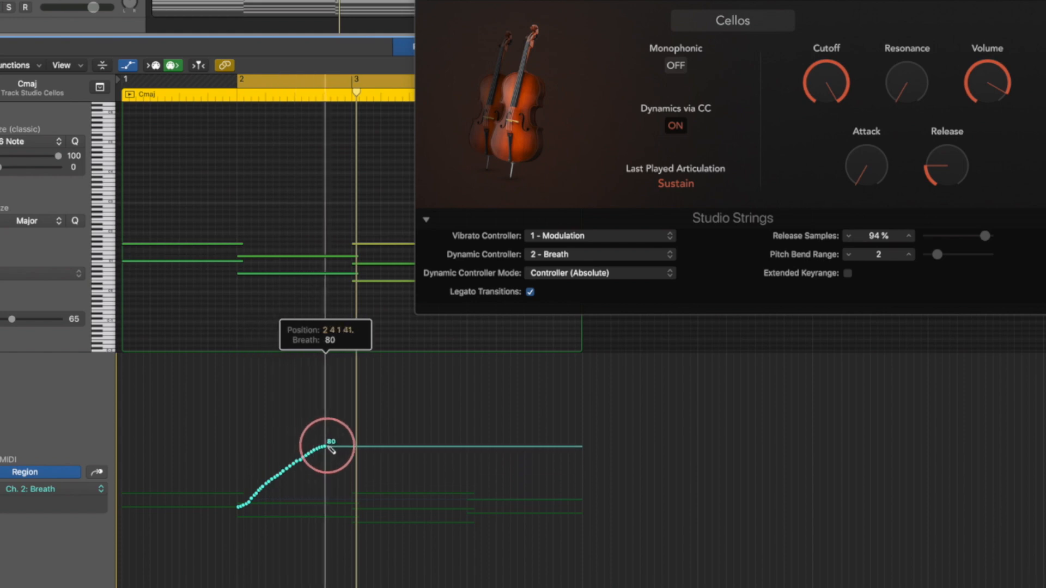
pyautogui.moveTo(326, 447); pyautogui.dragTo(446, 410)
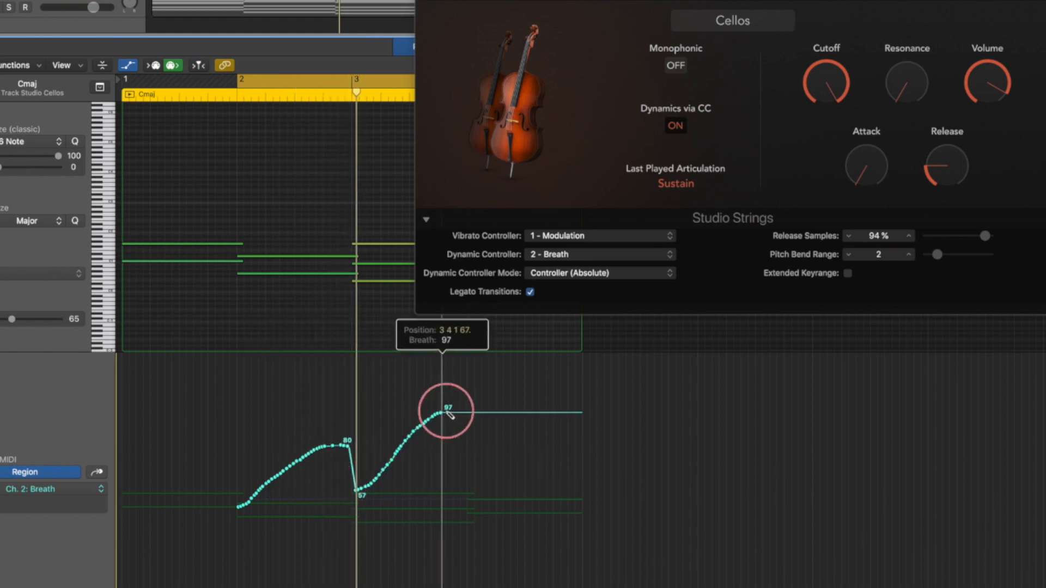
pyautogui.moveTo(446, 409); pyautogui.dragTo(541, 389)
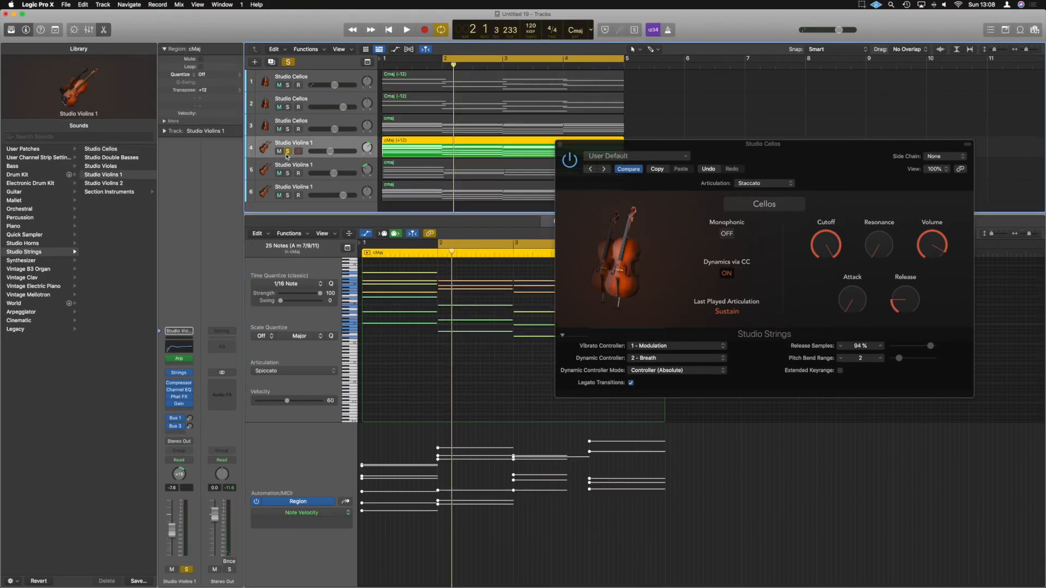
# Start playback to audition the Studio Violins 1 spiccato part
pyautogui.click(407, 30)
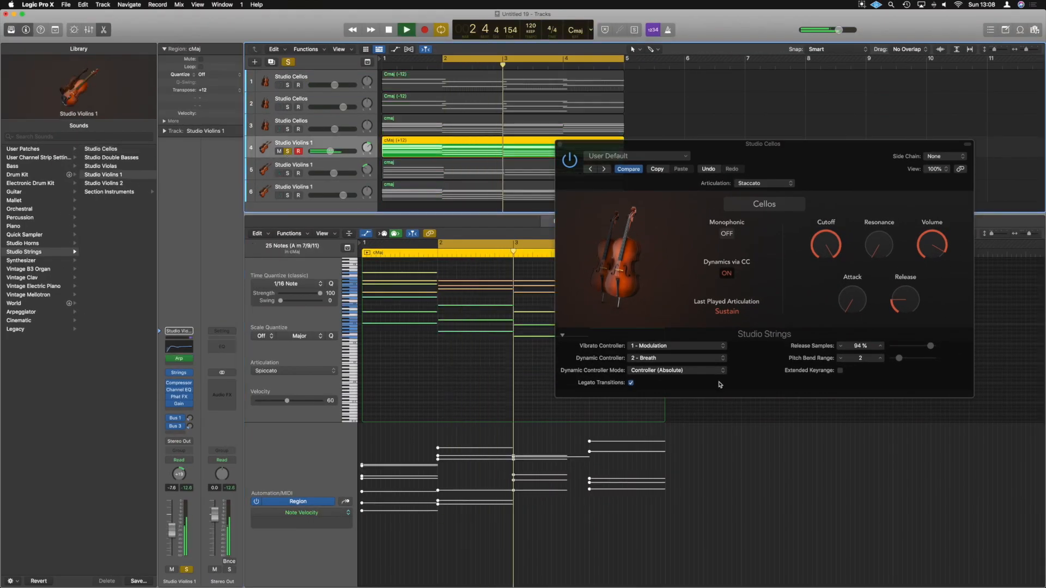
pyautogui.click(406, 29)
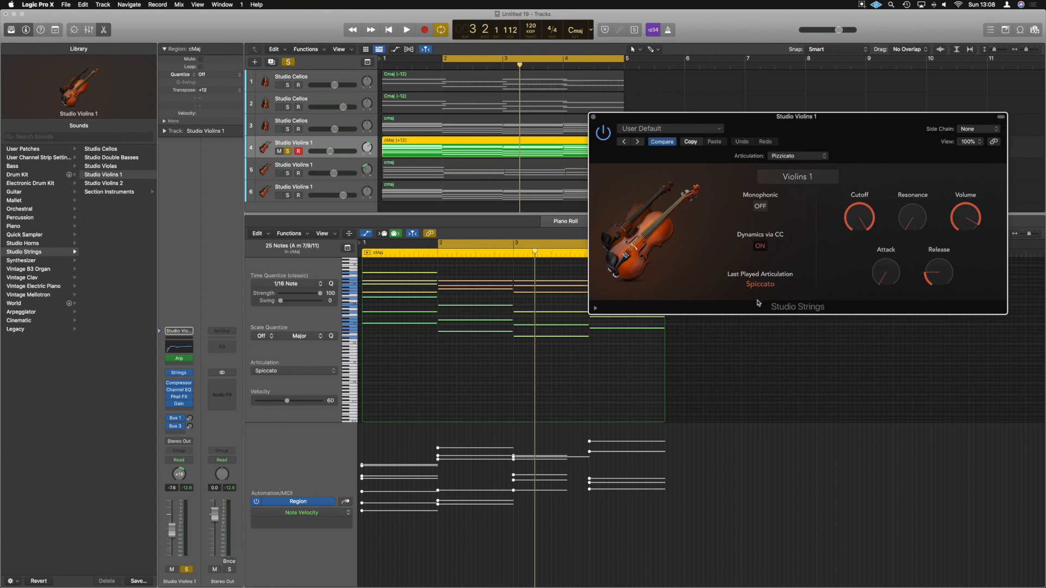
# Set the violins' Dynamic Controller to 2 - Breath and show the Breath lane
pyautogui.click(683, 330)
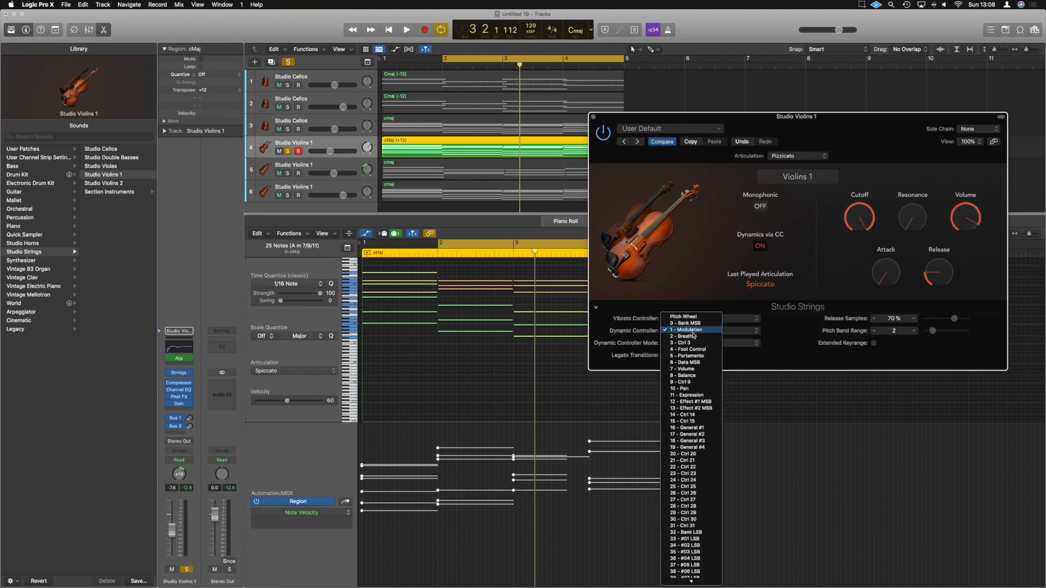
pyautogui.click(682, 336)
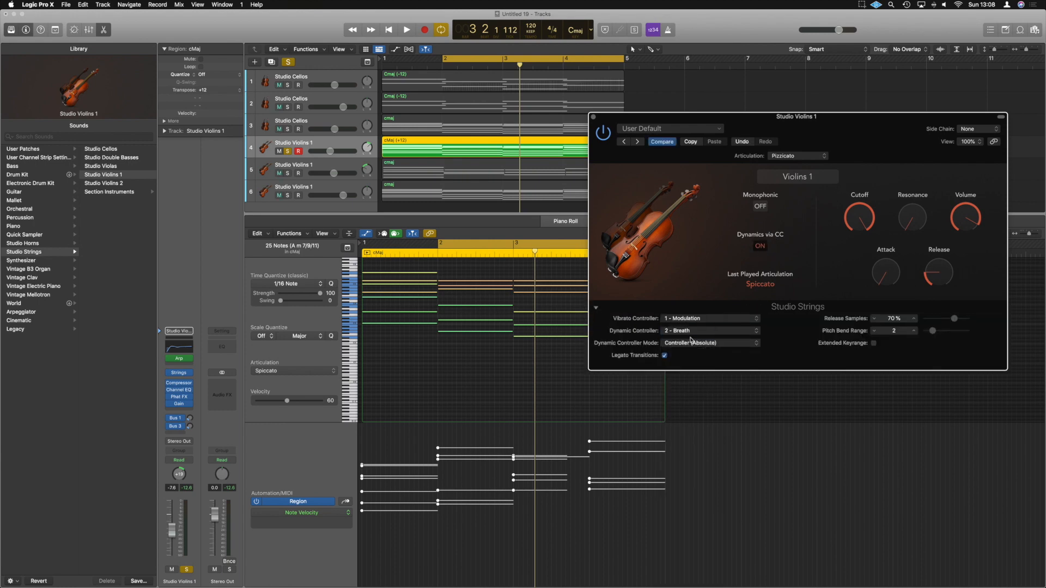
pyautogui.click(301, 511)
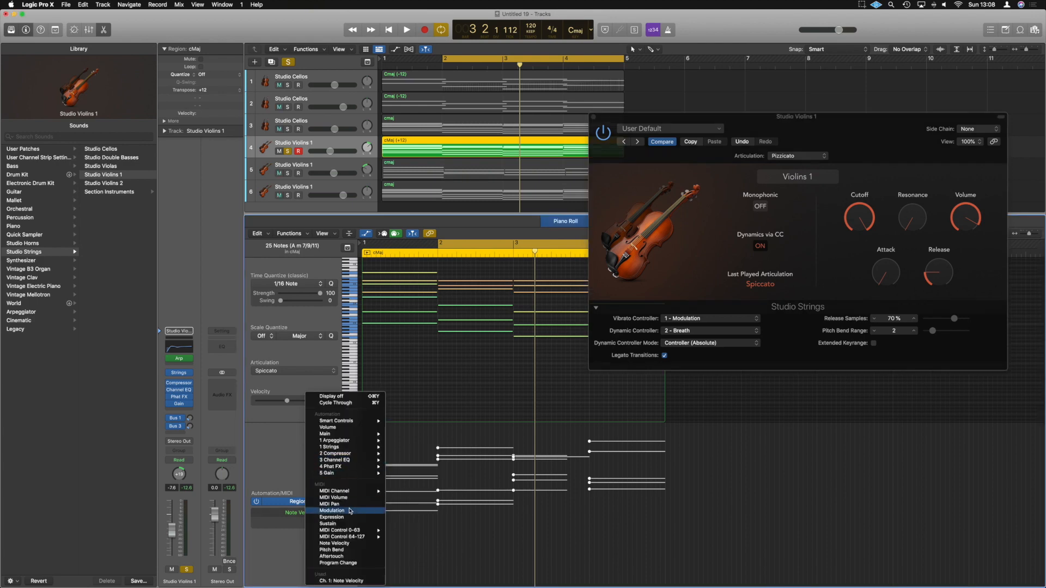
pyautogui.click(342, 530)
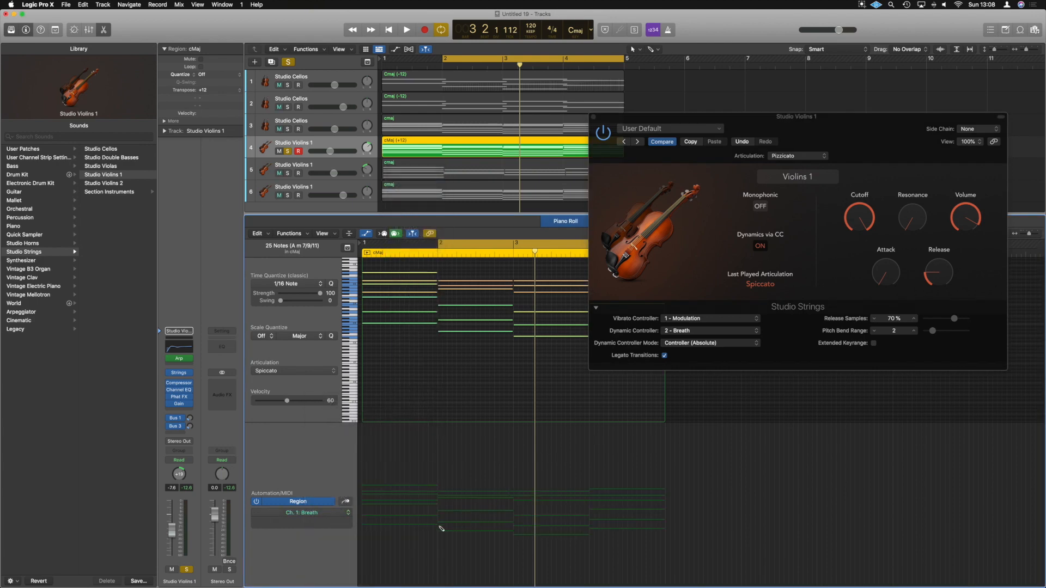
# Draw violin Breath swells peaking at 83 and 103, then turn off solo
pyautogui.moveTo(440, 525); pyautogui.dragTo(511, 478)
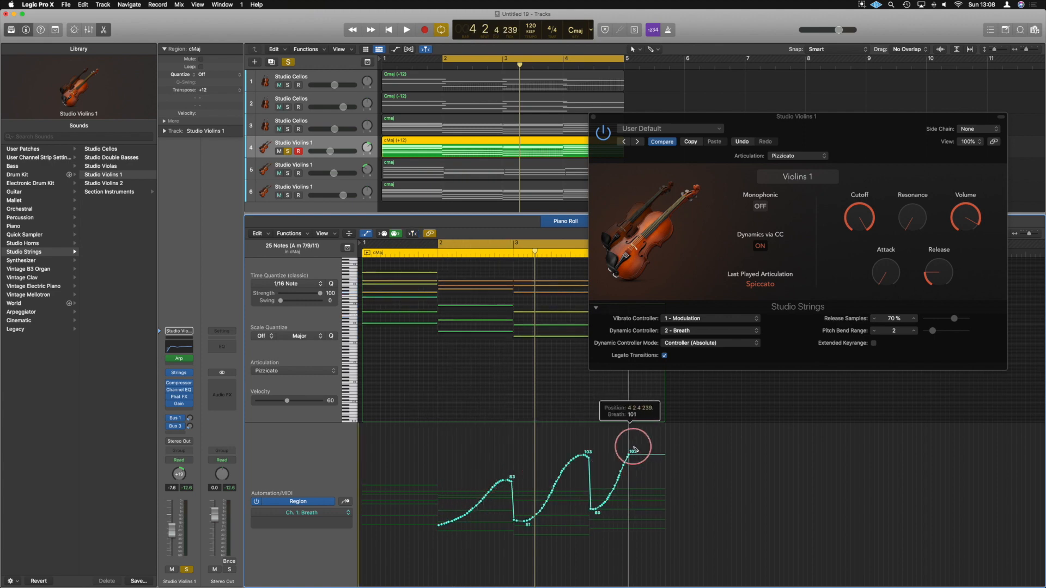
pyautogui.click(407, 30)
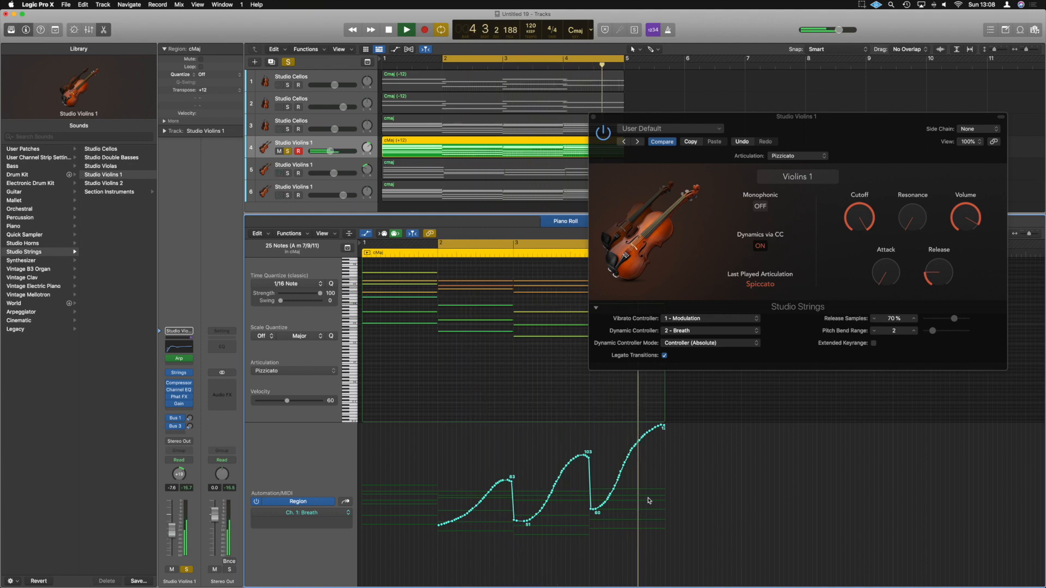
pyautogui.click(425, 29)
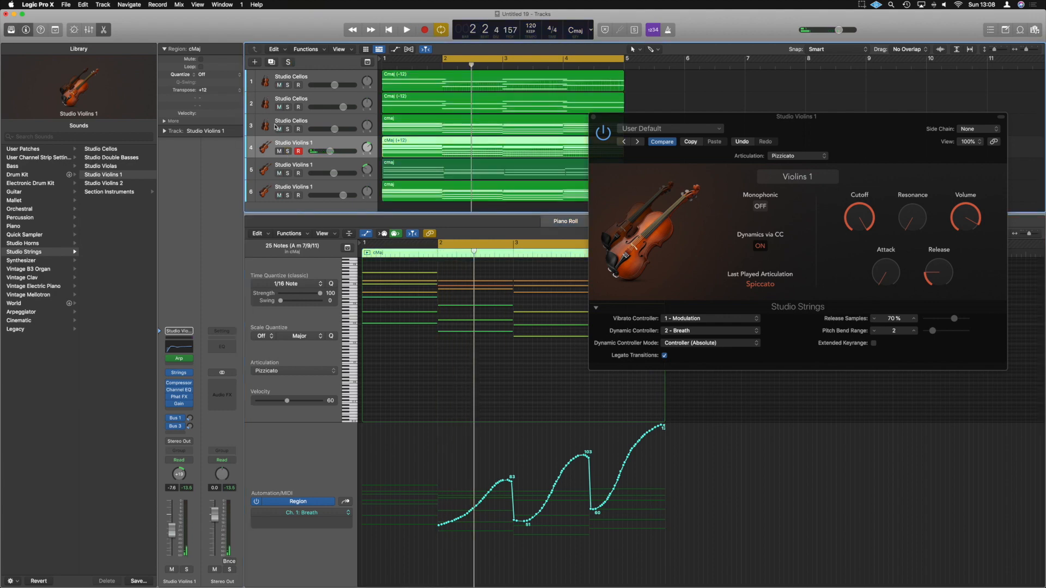
# Mute track 2 (Studio Cellos) while the rest of the arrangement plays
pyautogui.click(406, 30)
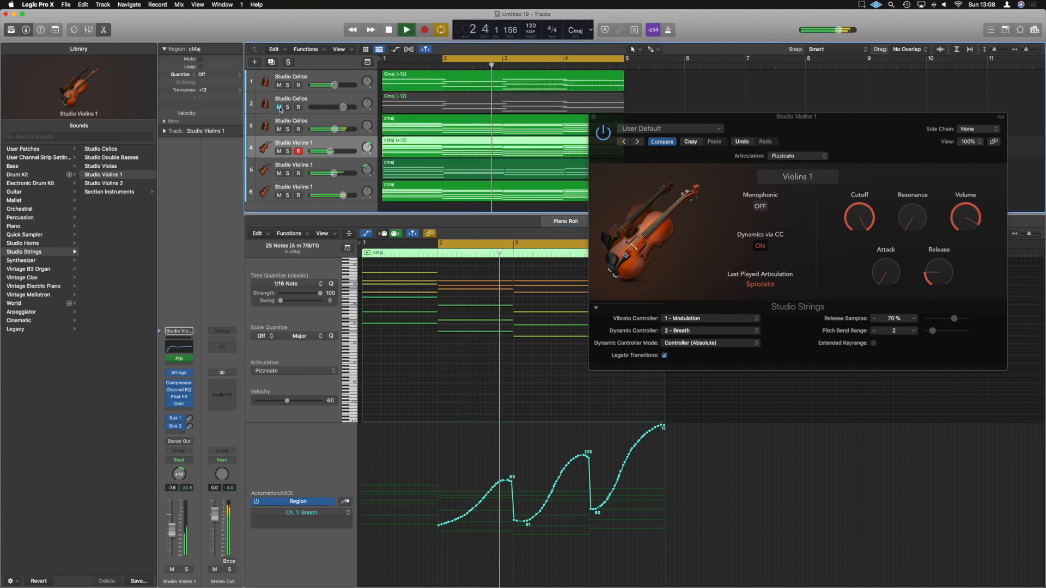
pyautogui.click(407, 30)
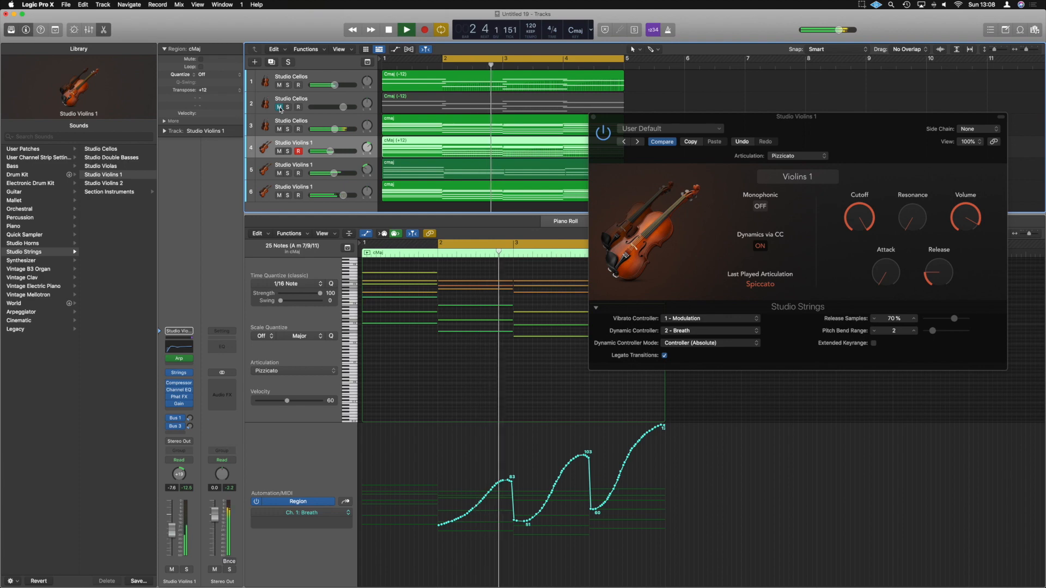
pyautogui.click(406, 30)
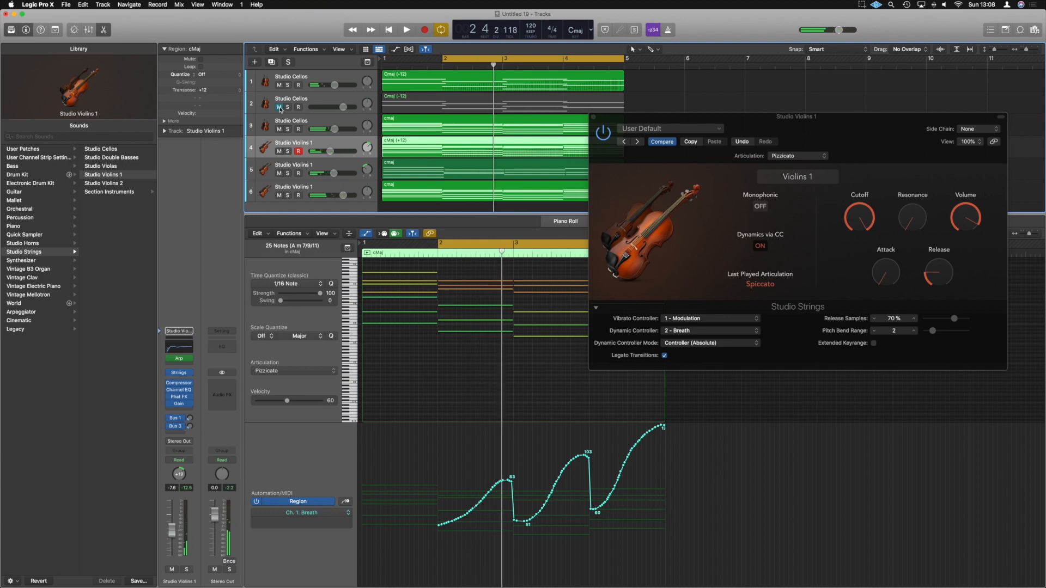